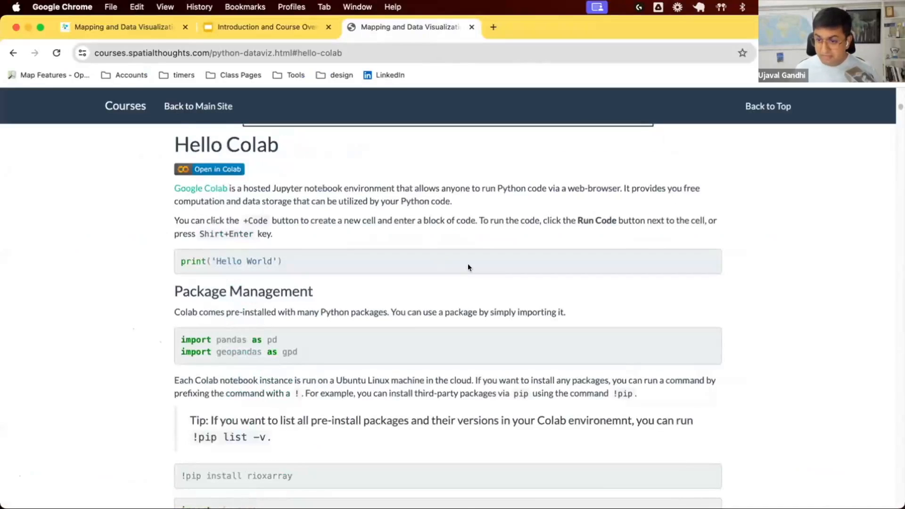
- Launch 00_hello_colab.ipynb via the 'Open in Colab' badge and switch to its tab
click(223, 169)
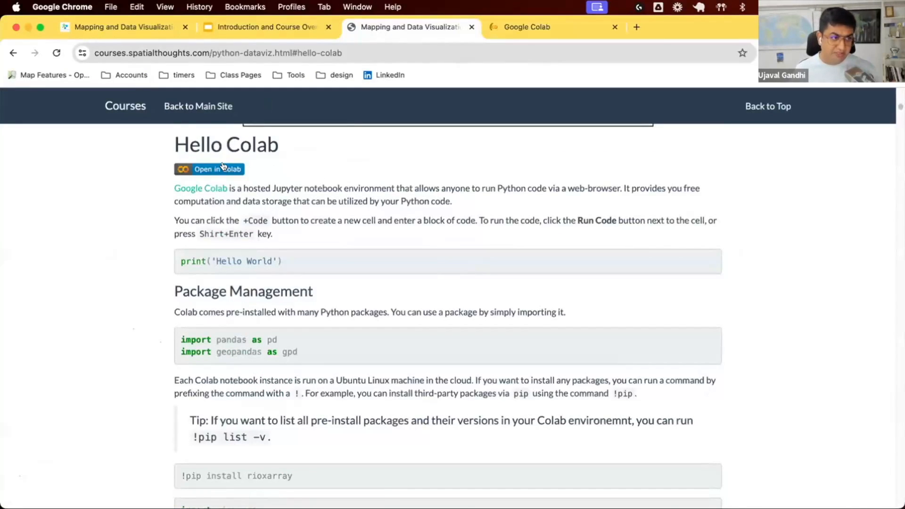
click(209, 170)
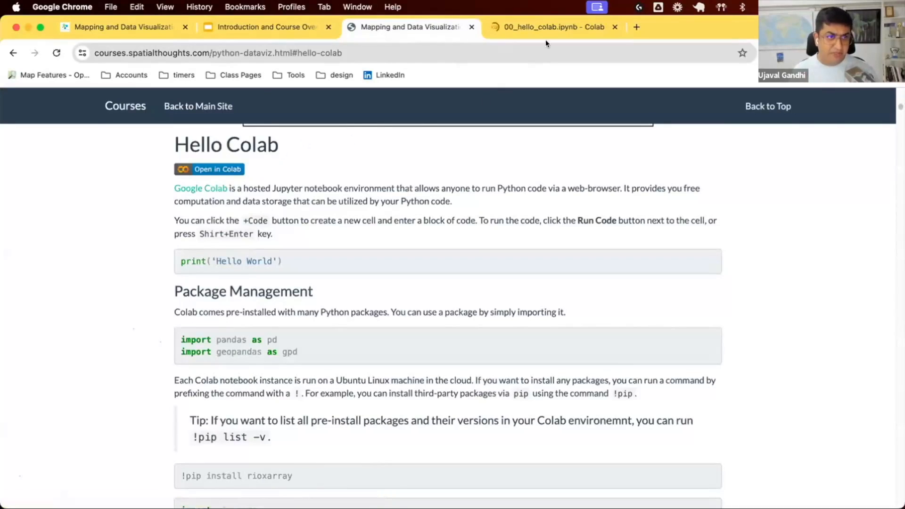
click(551, 26)
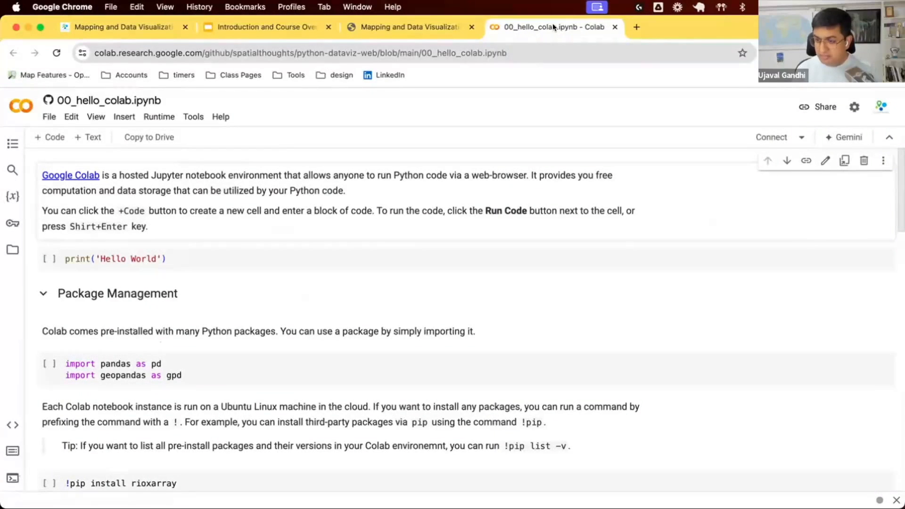
mouse_move(49, 258)
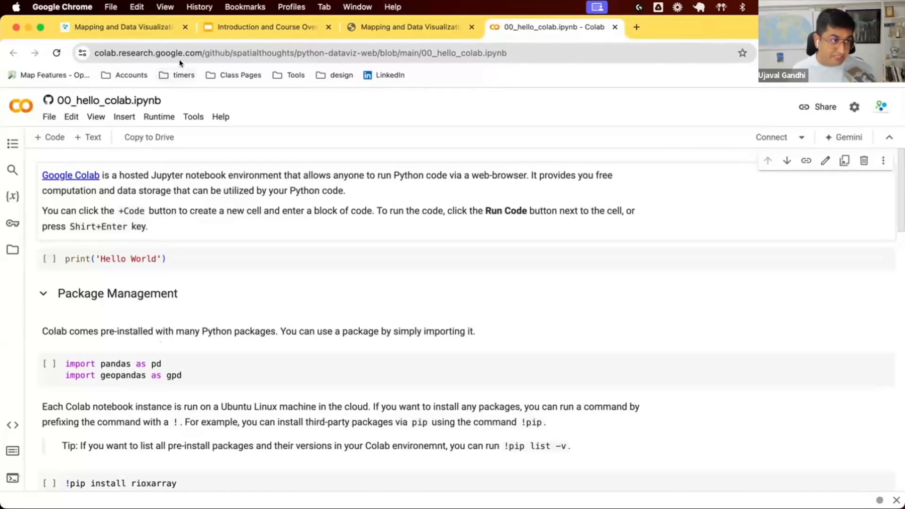
mouse_move(293, 265)
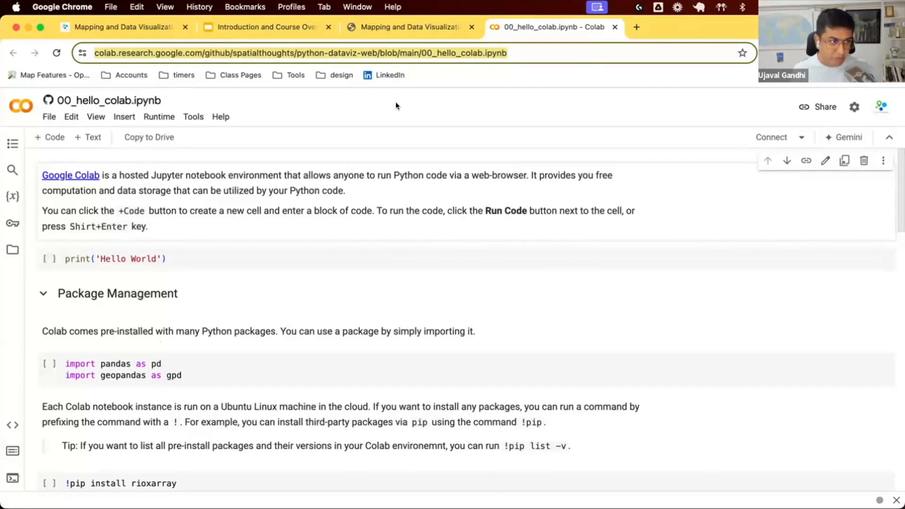
- Save a copy of the Hello Colab notebook to Google Drive via the File menu
click(49, 117)
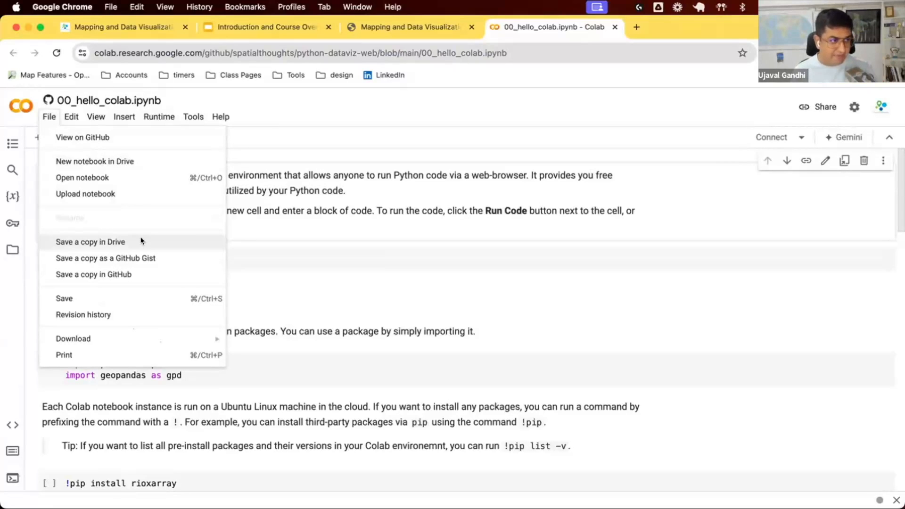
click(90, 241)
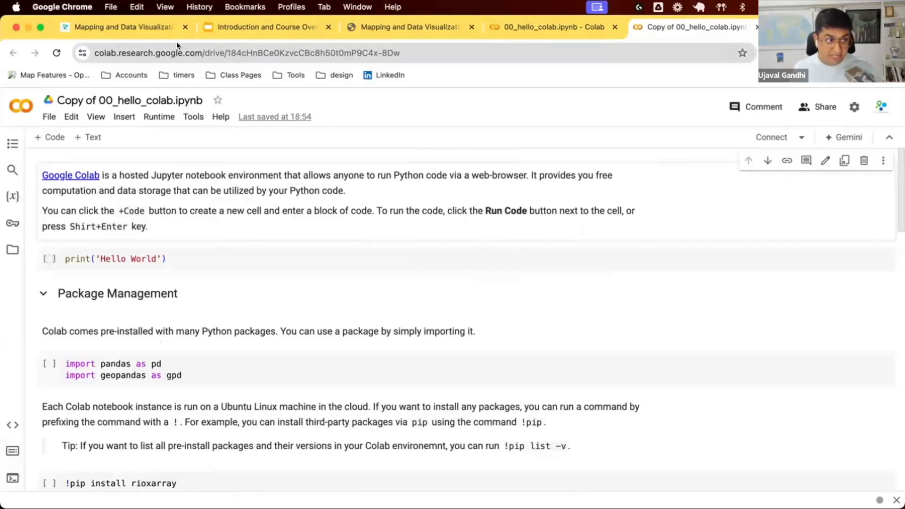
- Connect the Drive copy to a new hosted Python 3 runtime
click(547, 26)
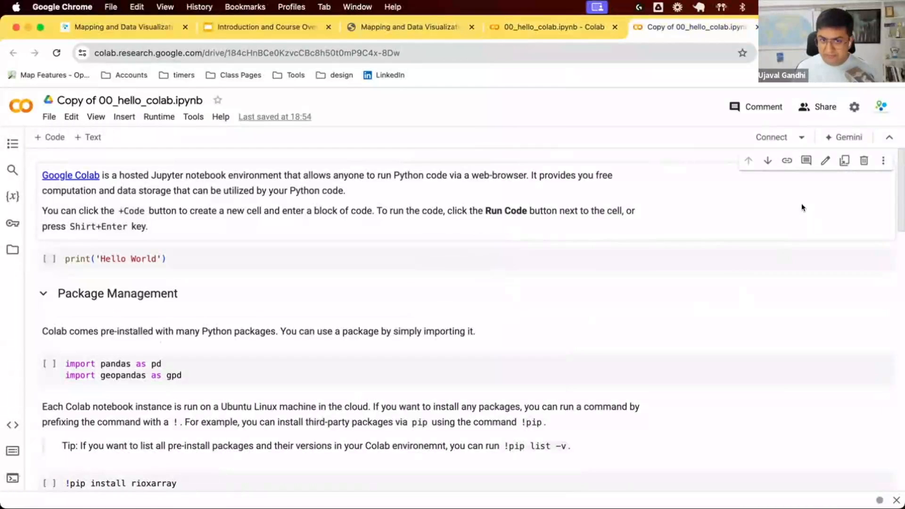
mouse_move(761, 137)
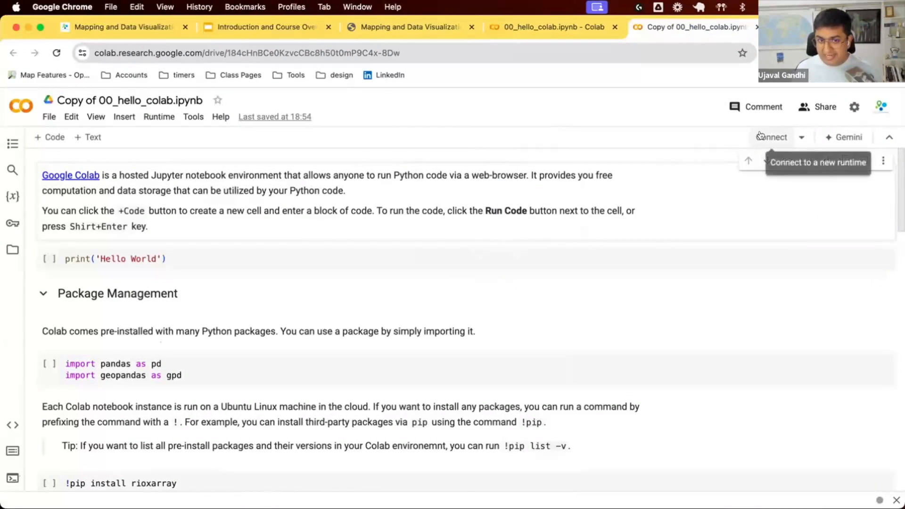
click(770, 137)
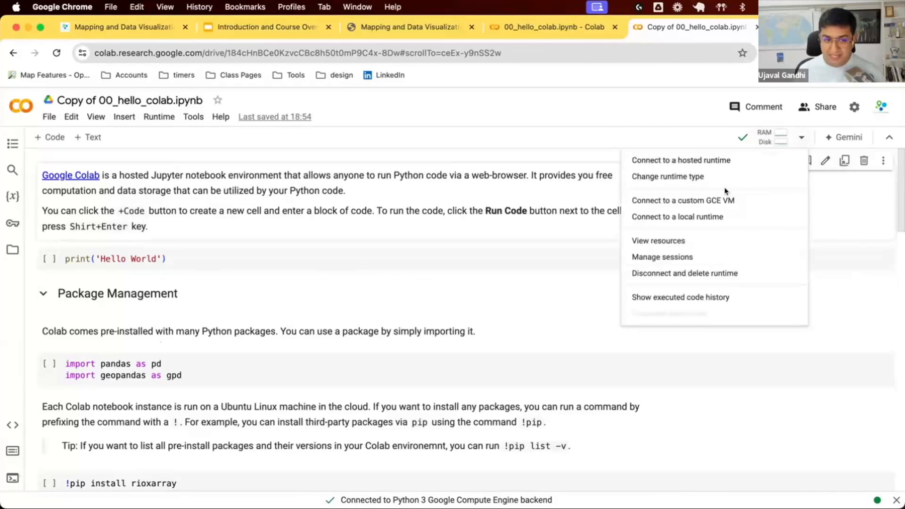
click(667, 176)
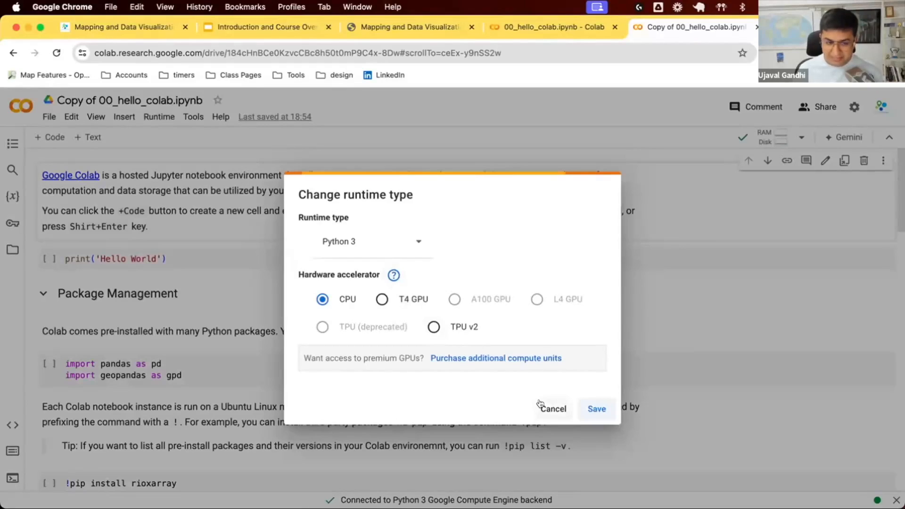
click(553, 408)
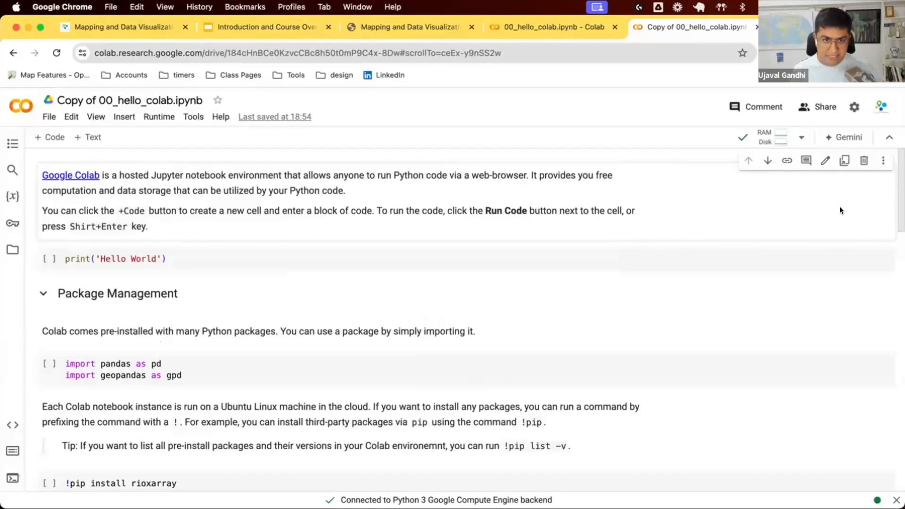
mouse_move(49, 258)
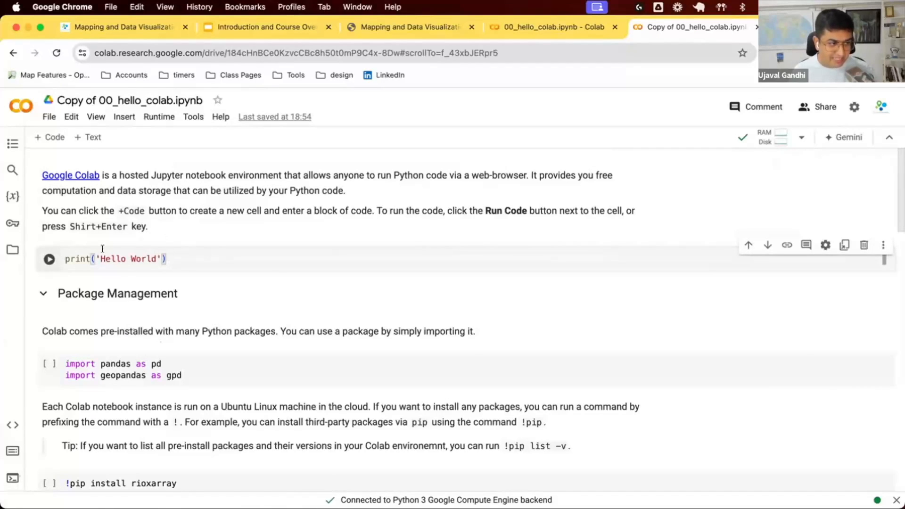
- Run the print('Hello World') and pandas/geopandas import cells, then insert a new code cell
click(49, 258)
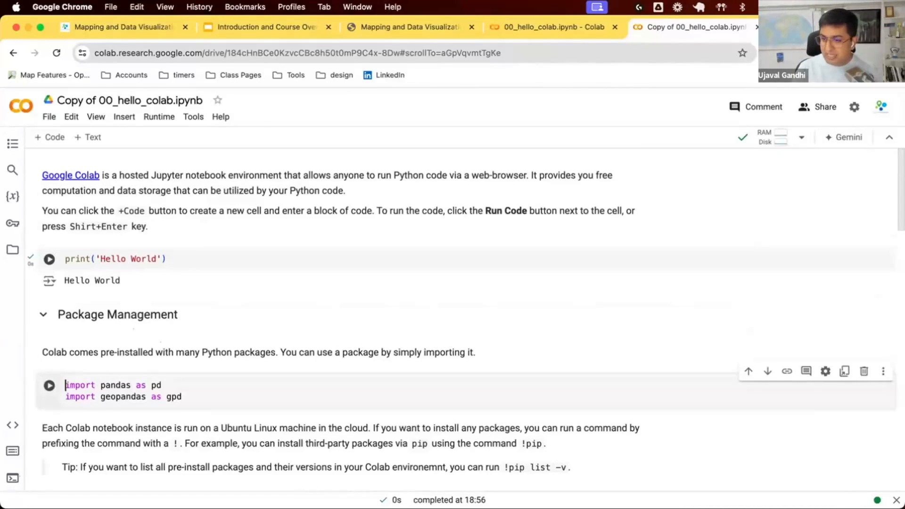
click(49, 385)
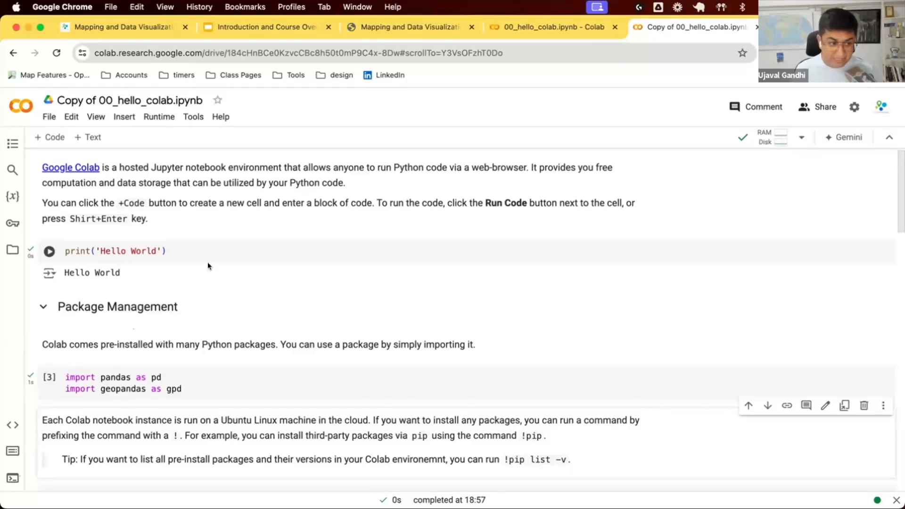
click(49, 138)
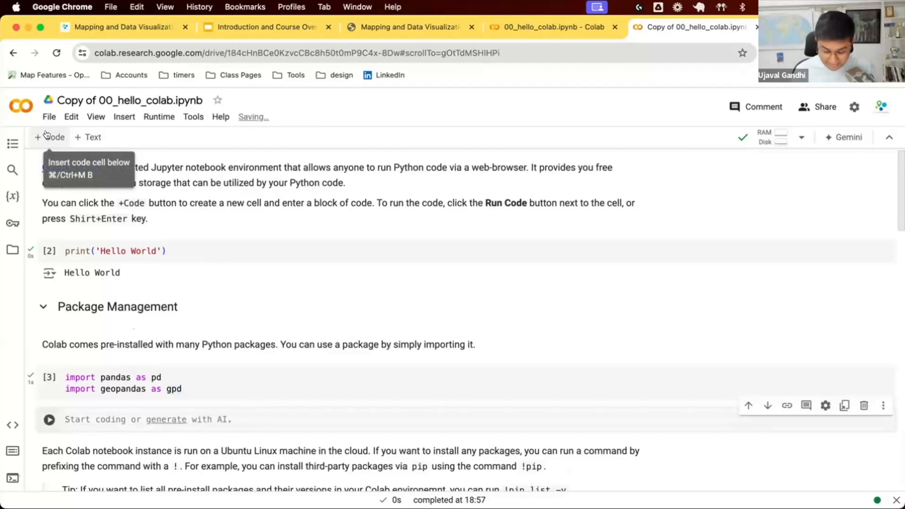
- Enter 'import rioxarray' in the new cell to test whether the package is available
text(importr)
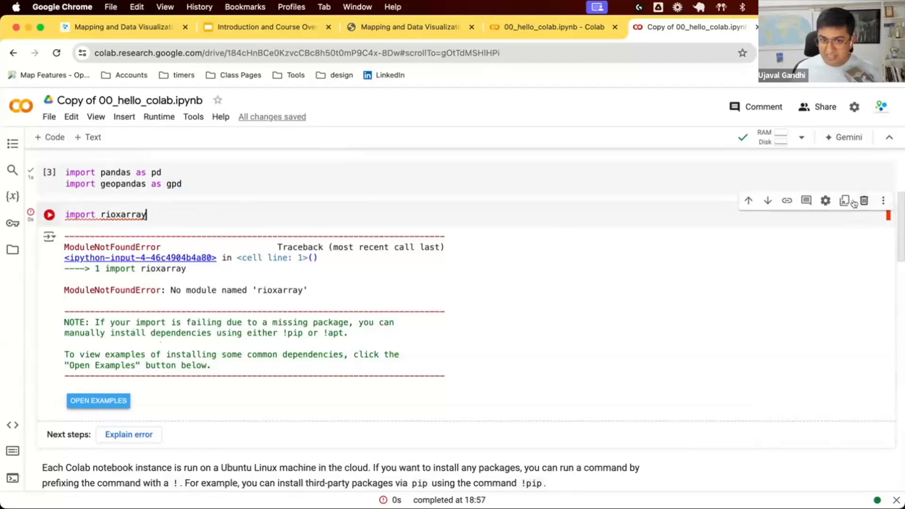
mouse_move(854, 201)
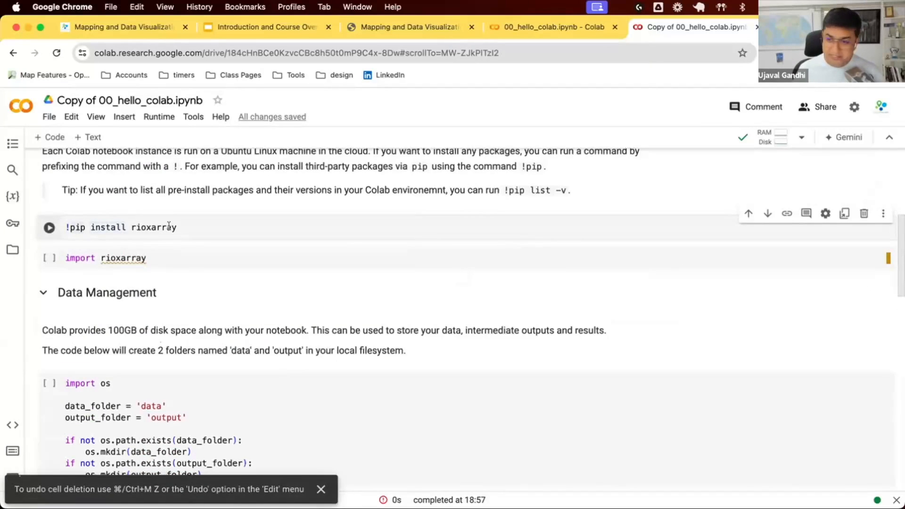
- Run the '!pip install rioxarray' cell to install the package into the runtime
triple_click(122, 227)
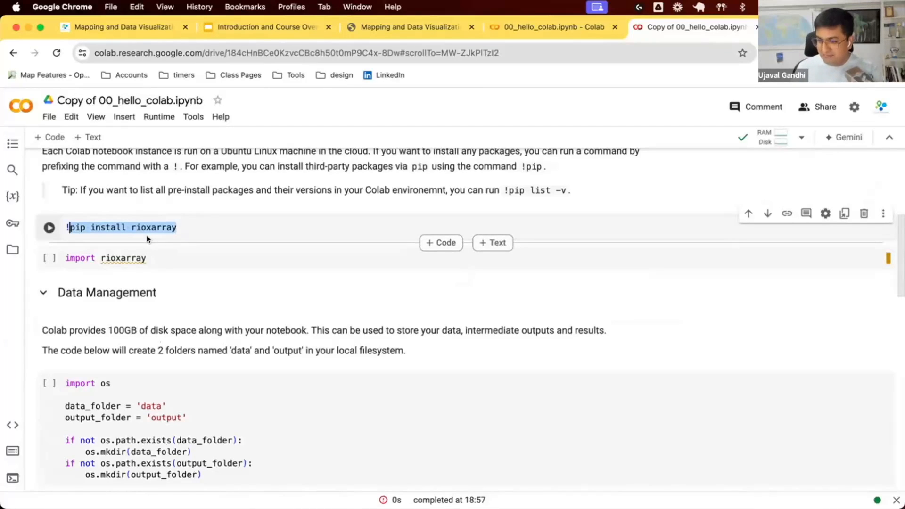
click(49, 227)
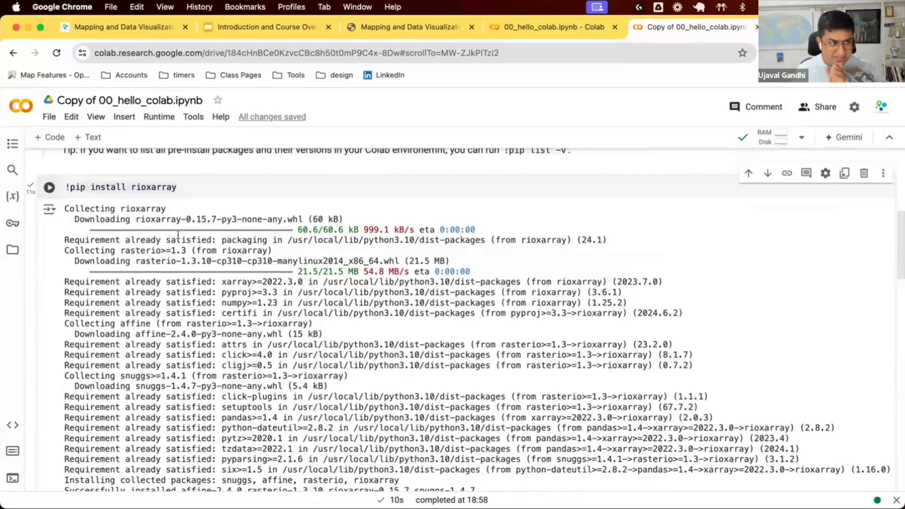
mouse_move(213, 306)
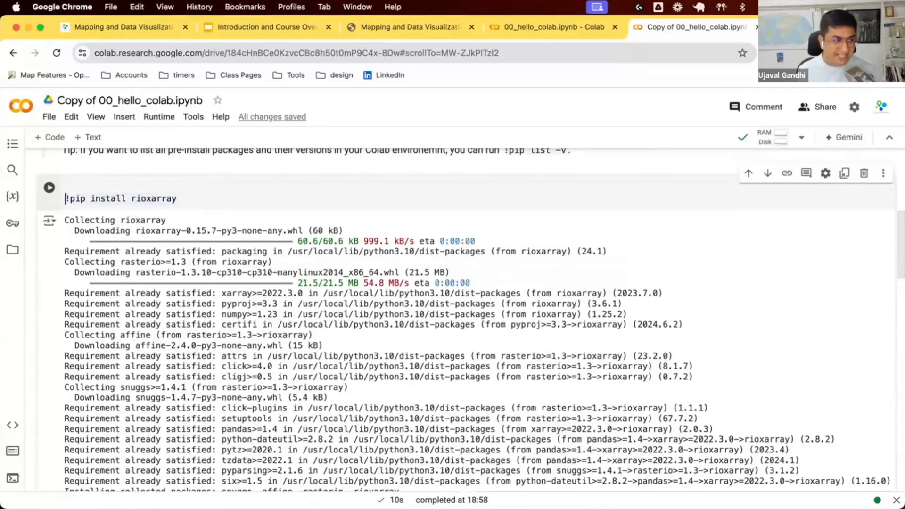
- Rerun the install with %%capture suppressing output, then run 'import rioxarray' successfully
text(%%capture)
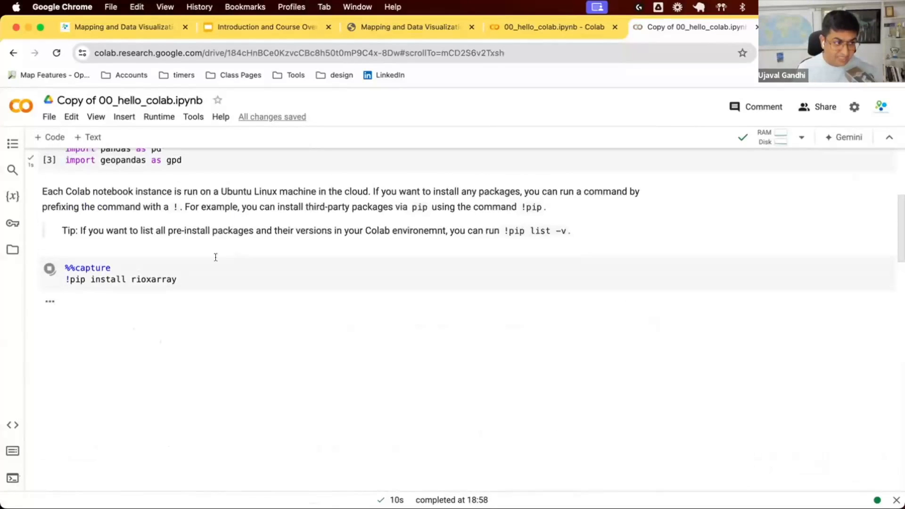
click(49, 270)
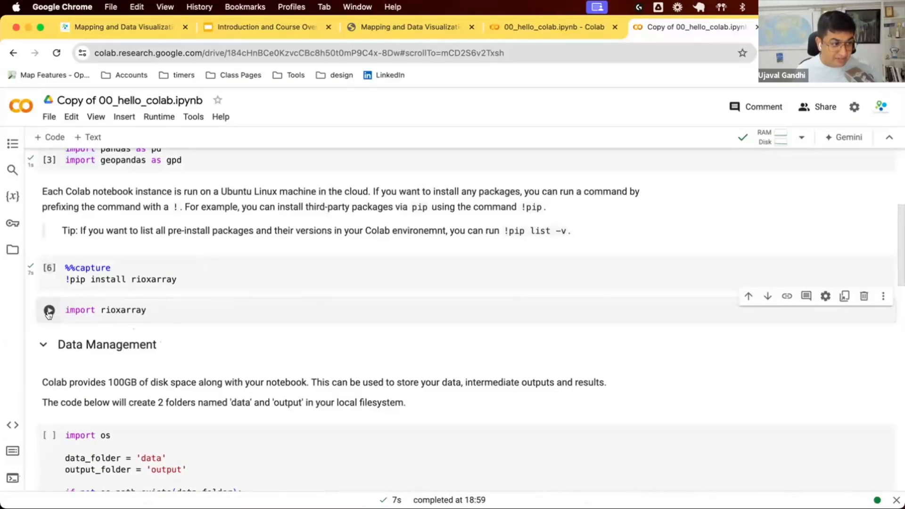
click(49, 310)
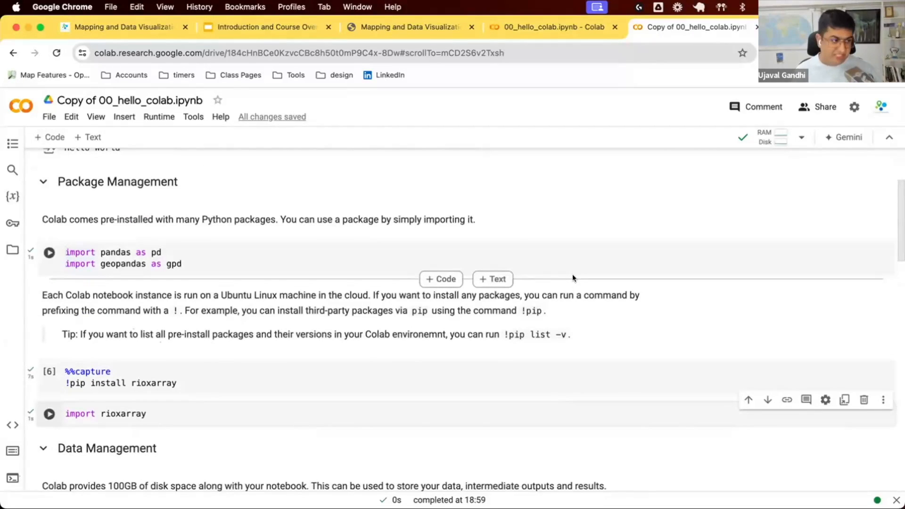
- Scroll to the Data Management cell that creates the data and output folders
scroll(down, 3)
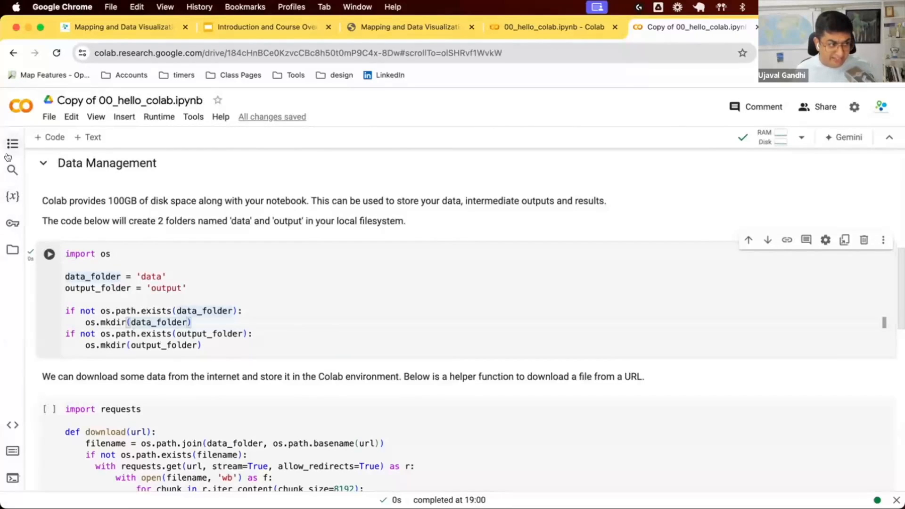
mouse_move(10, 250)
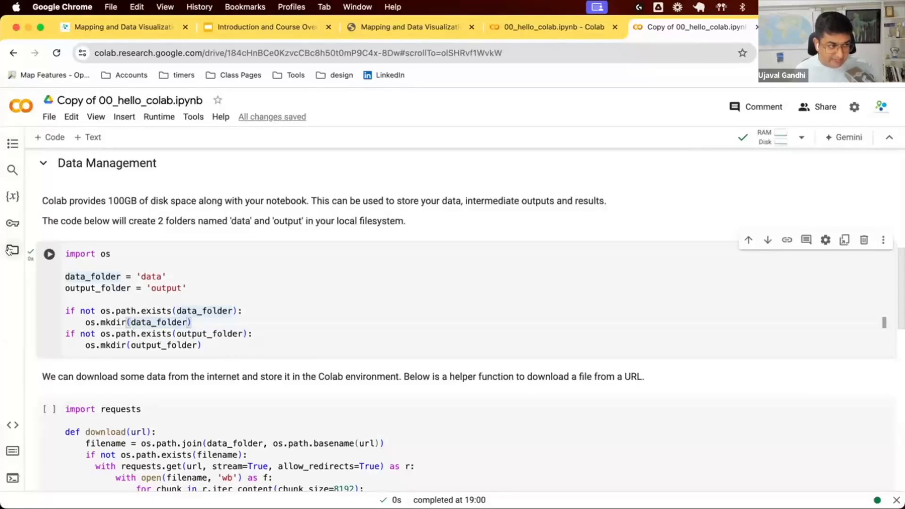
- Show the Files panel listing the data, output and sample_data folders
click(11, 250)
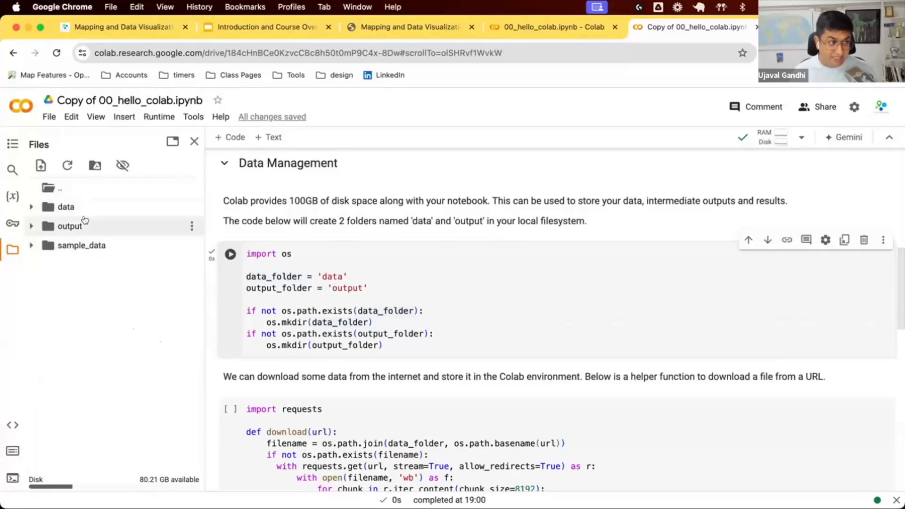
mouse_move(94, 164)
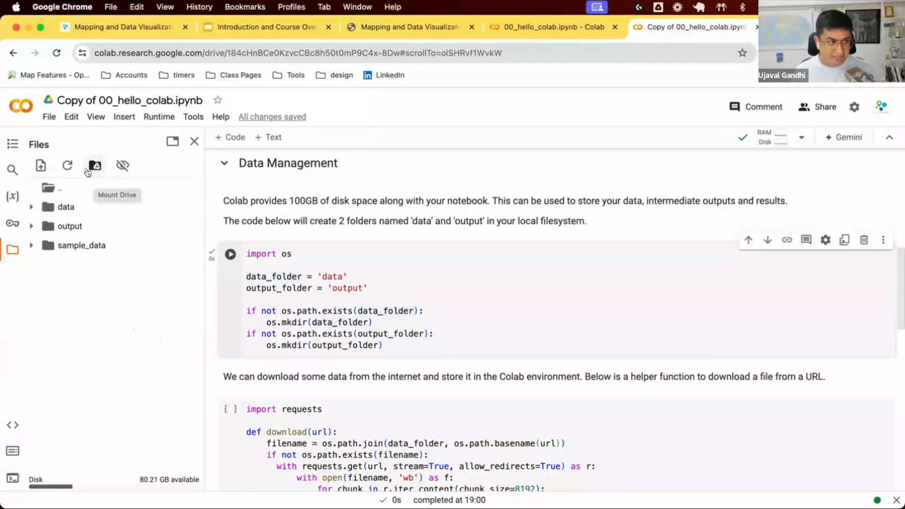
scroll(down, 3)
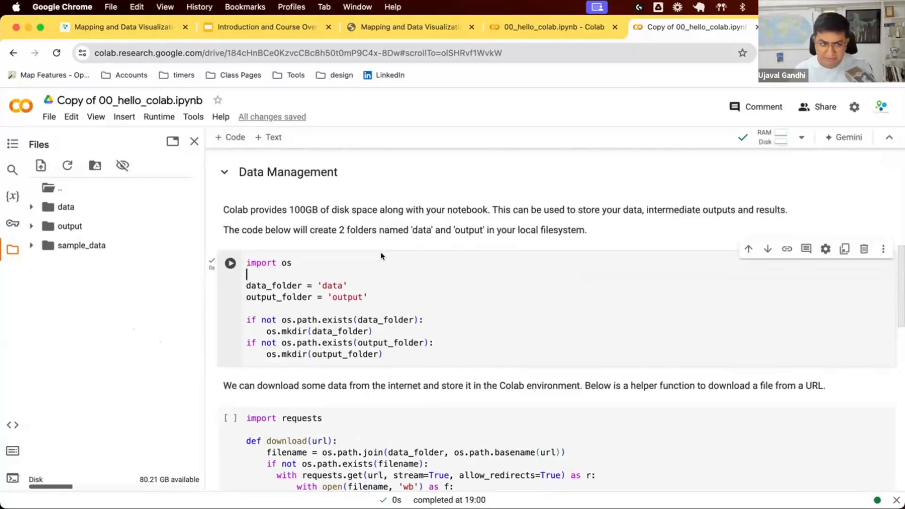
mouse_move(430, 307)
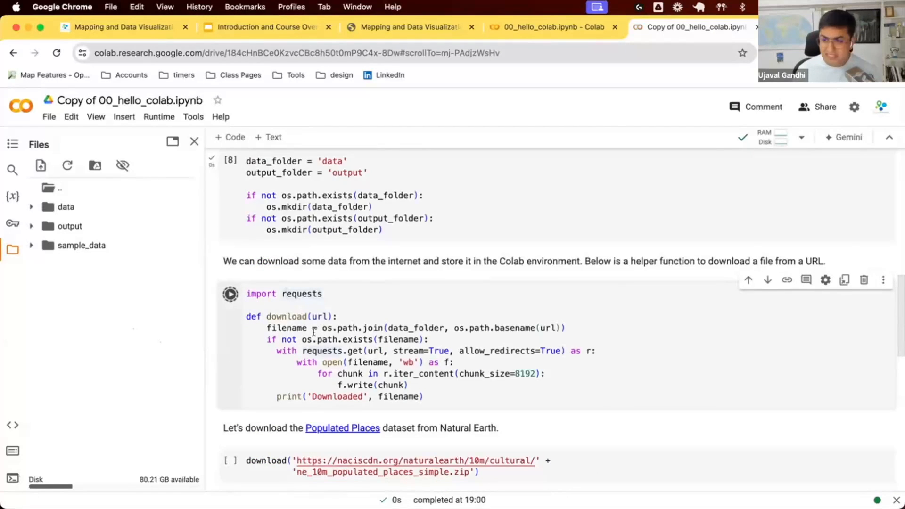
- Run the requests download helper, then download the Natural Earth Populated Places zip into data
click(230, 294)
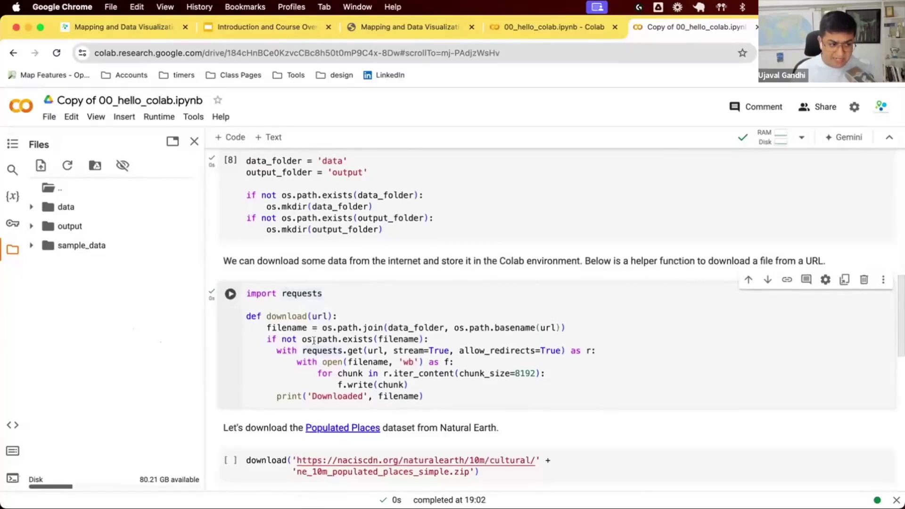
scroll(down, 3)
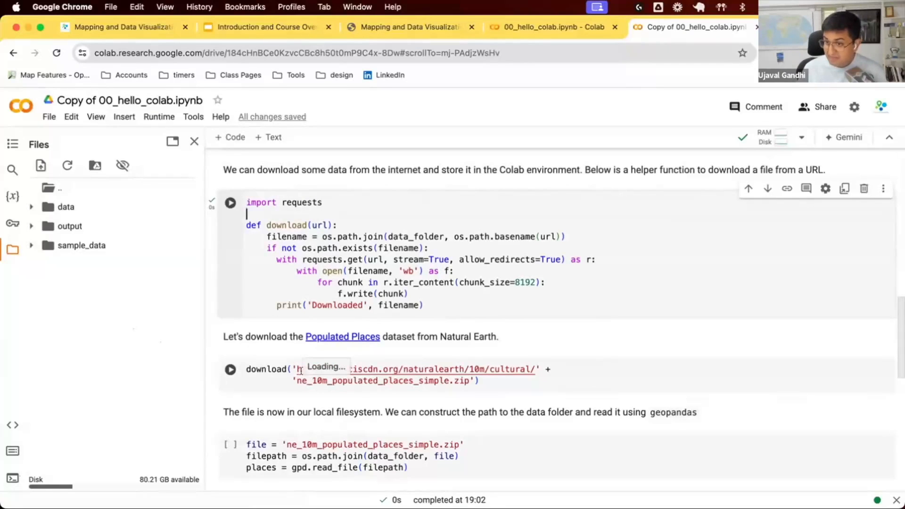
mouse_move(301, 370)
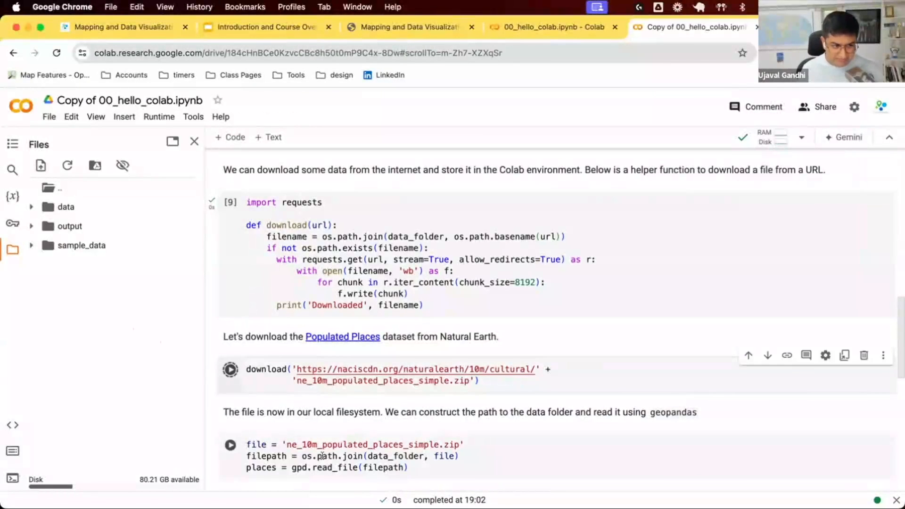
click(230, 369)
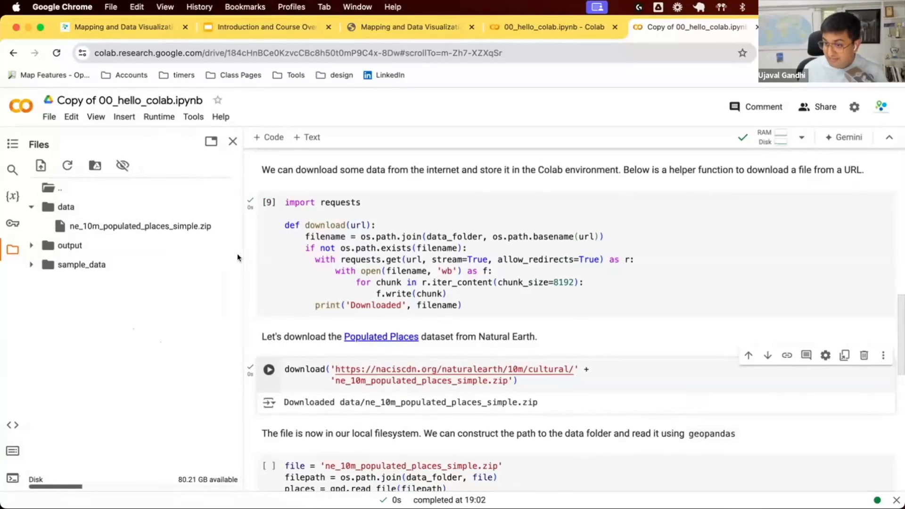
mouse_move(243, 259)
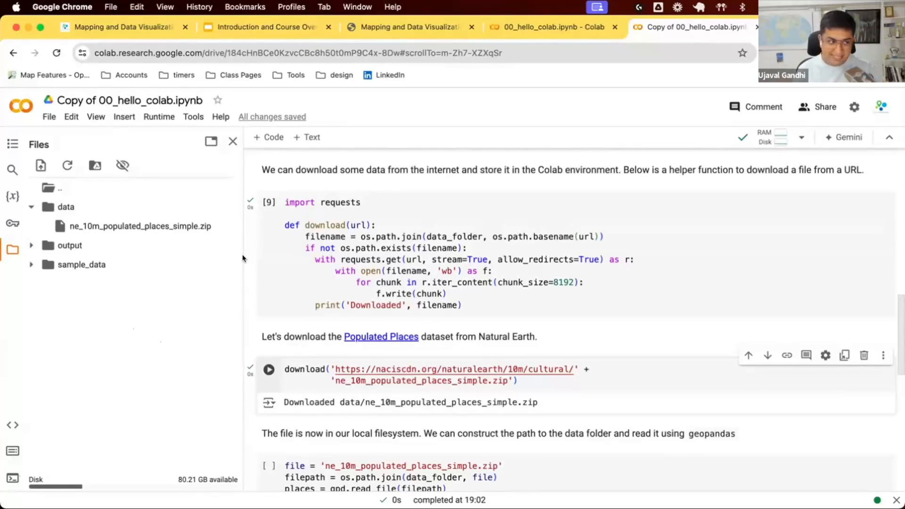
scroll(down, 3)
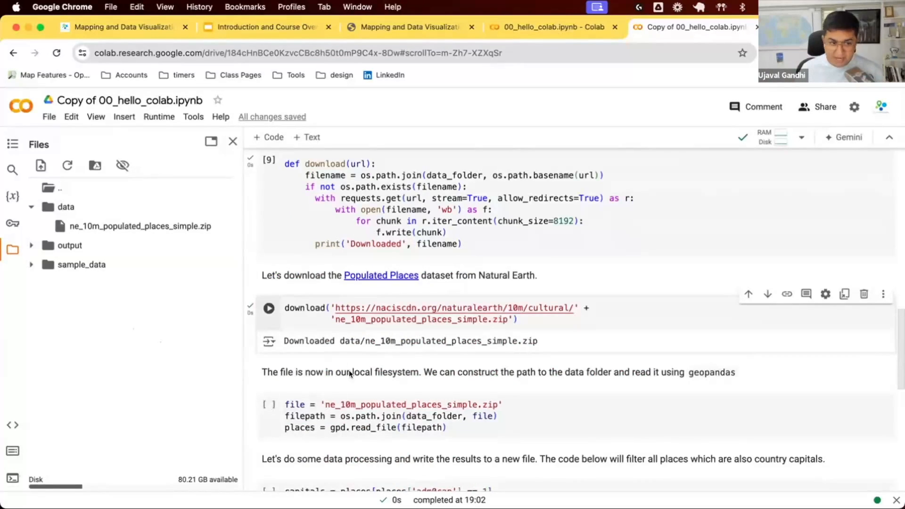
mouse_move(160, 275)
text(places)
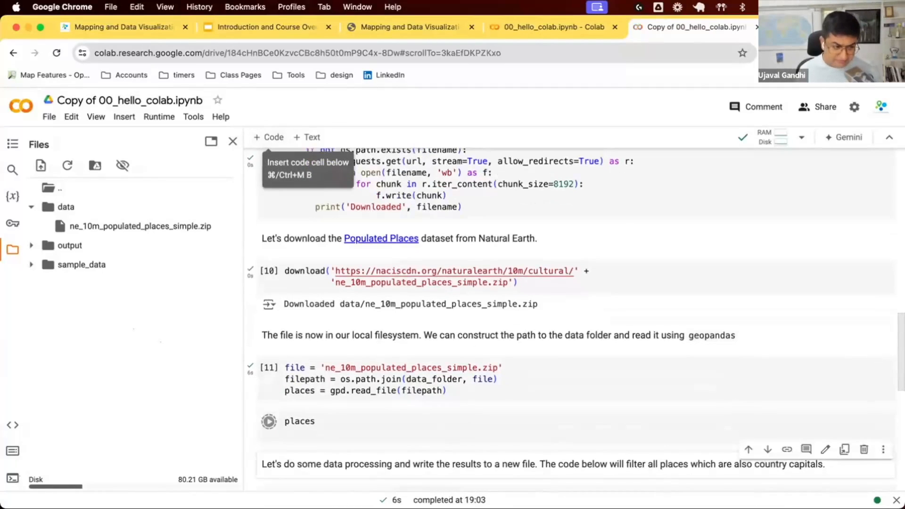
- Display the places GeoDataFrame showing 7342 rows × 32 columns
click(269, 421)
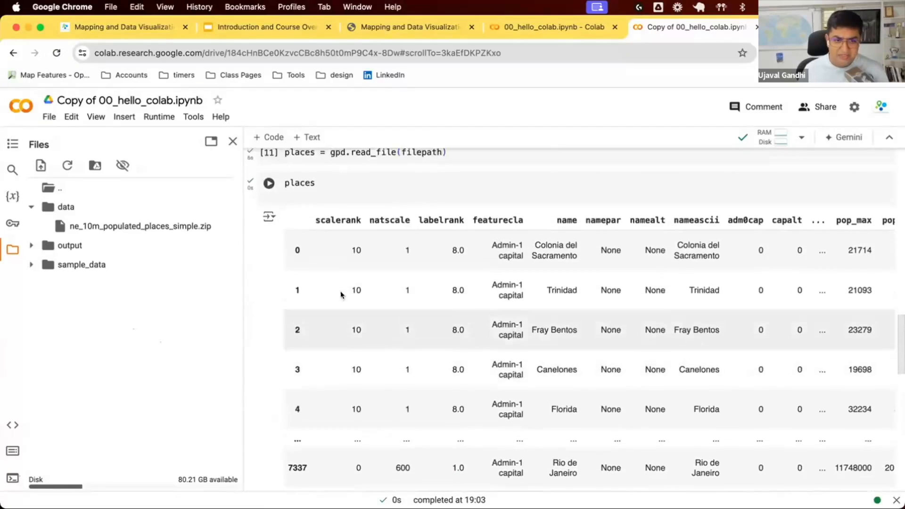
mouse_move(589, 236)
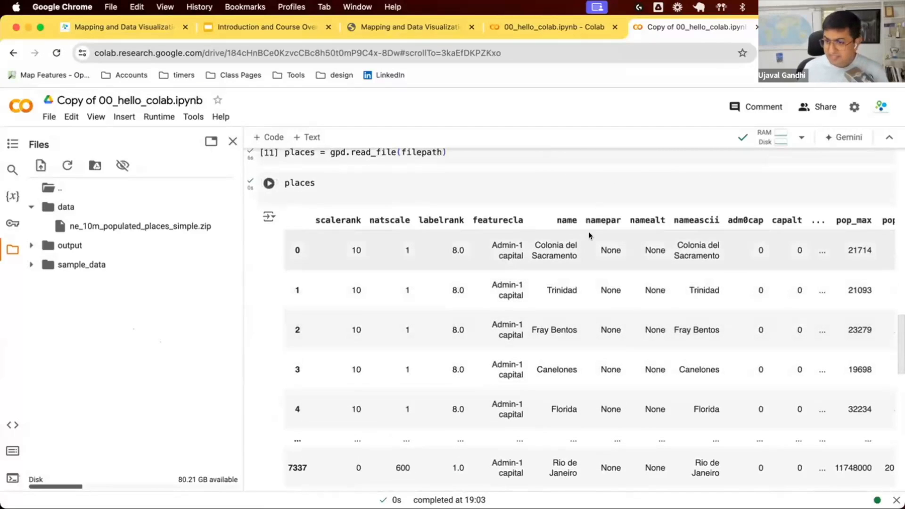
scroll(down, 3)
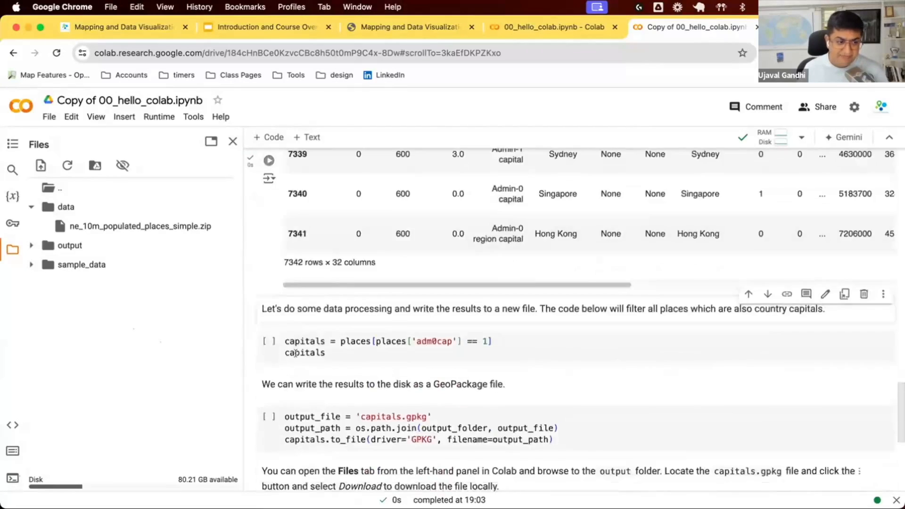
- Review the adm0cap column and focus the capitals = places[places['adm0cap'] == 1] filter cell
click(268, 342)
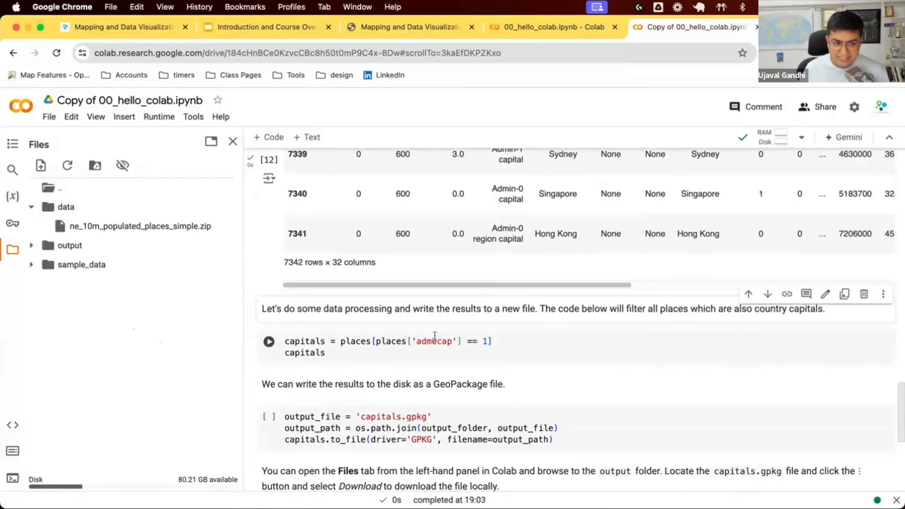
double_click(434, 342)
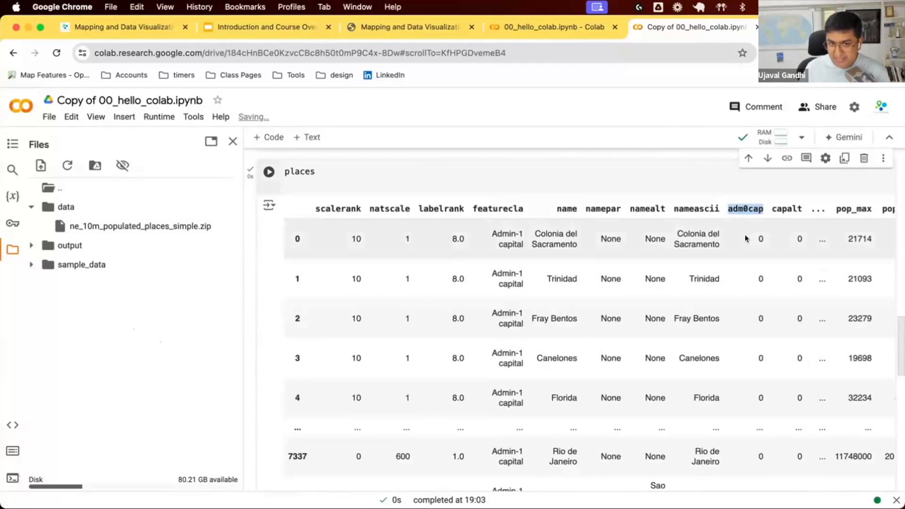
scroll(down, 3)
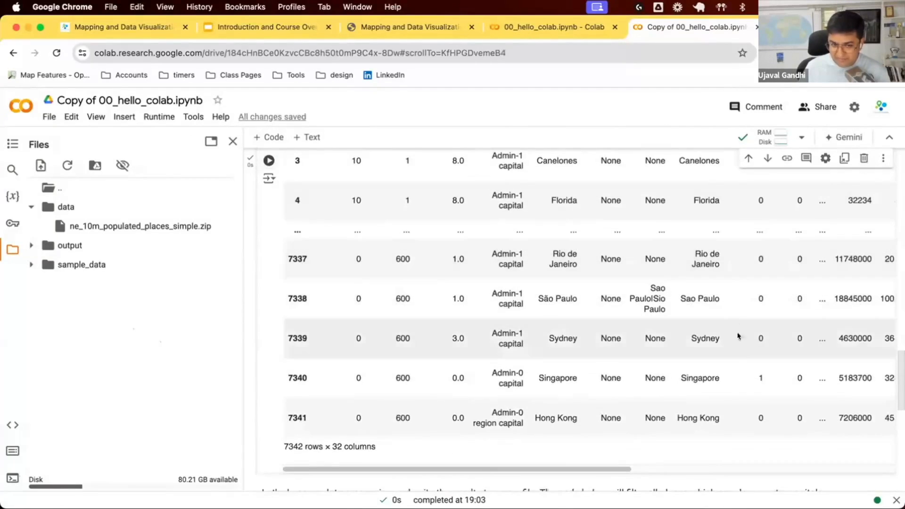
scroll(down, 3)
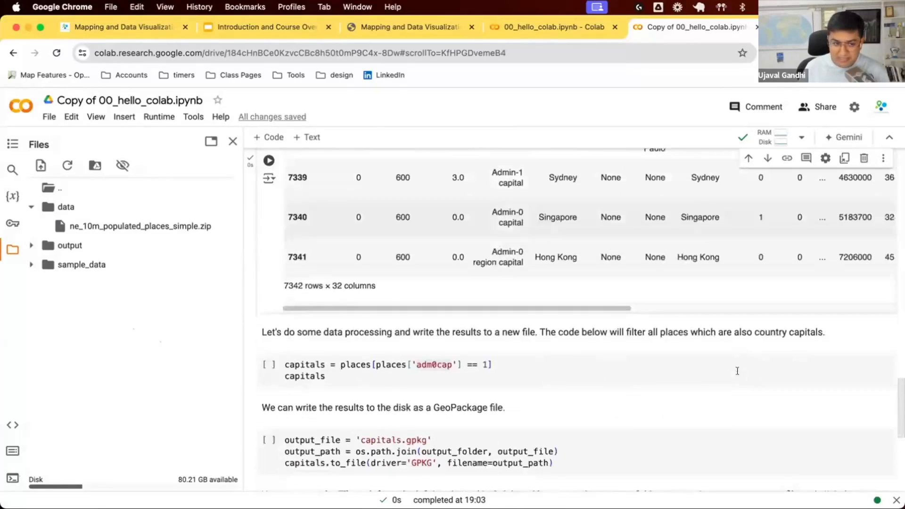
click(389, 365)
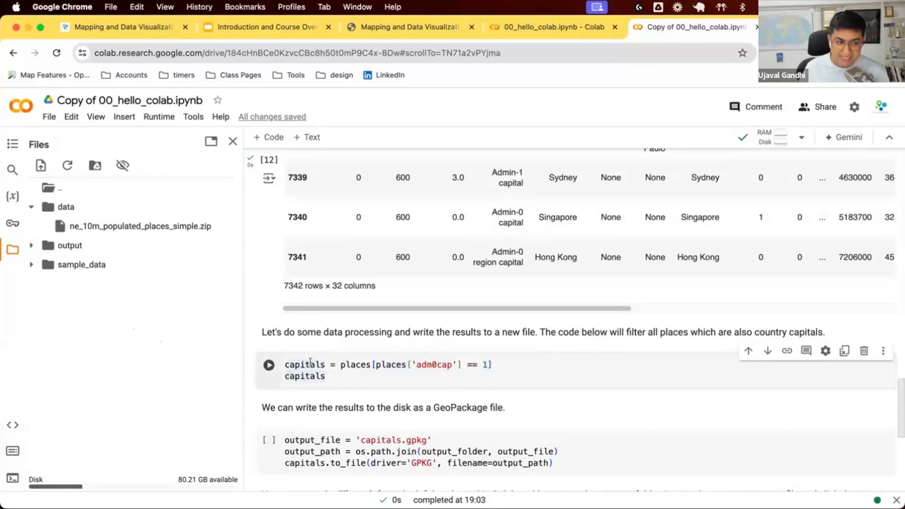
- Run the adm0cap == 1 filter to get 200 capitals and write capitals.gpkg to output
double_click(306, 364)
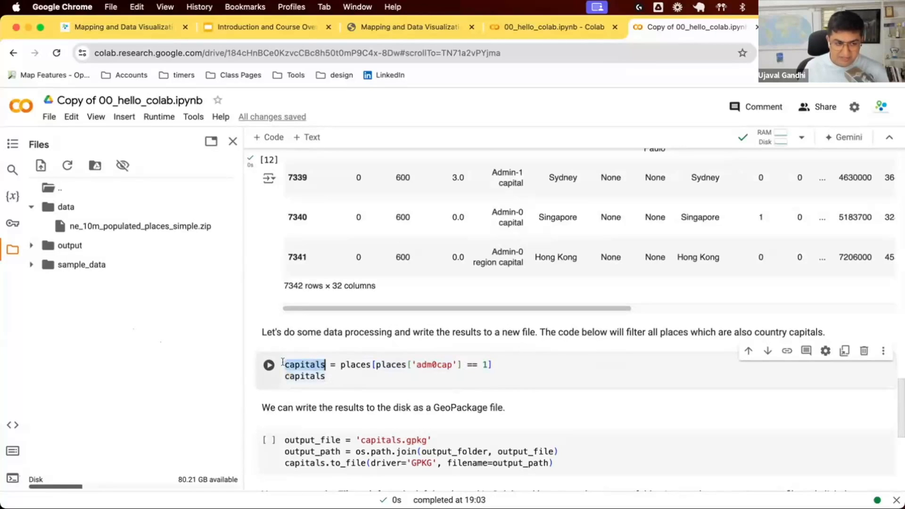
click(269, 365)
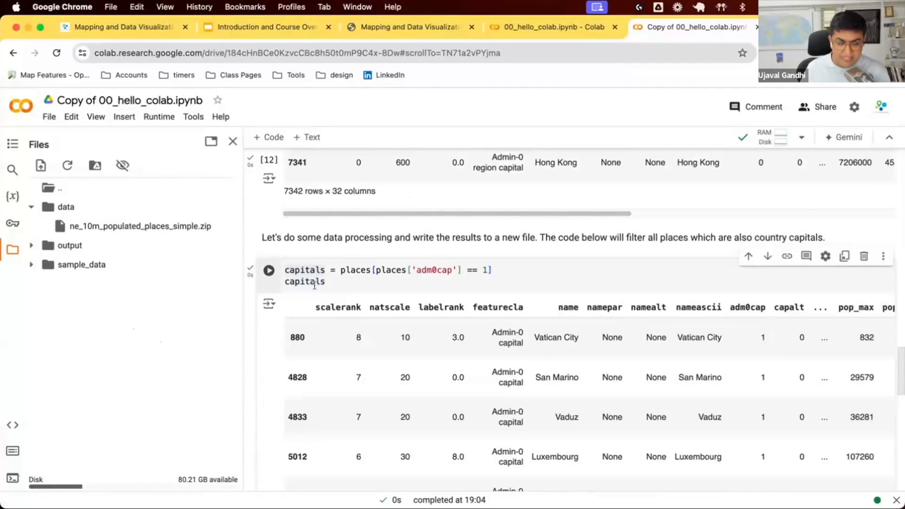
mouse_move(454, 294)
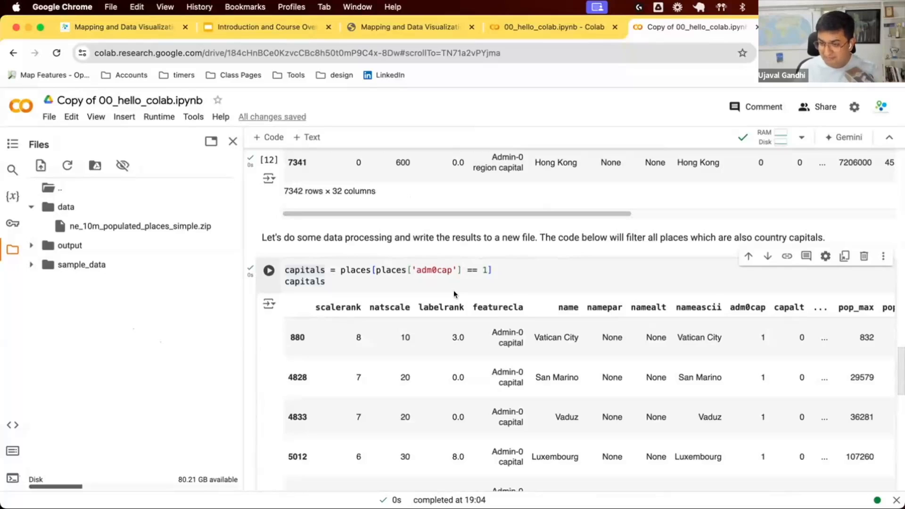
scroll(down, 3)
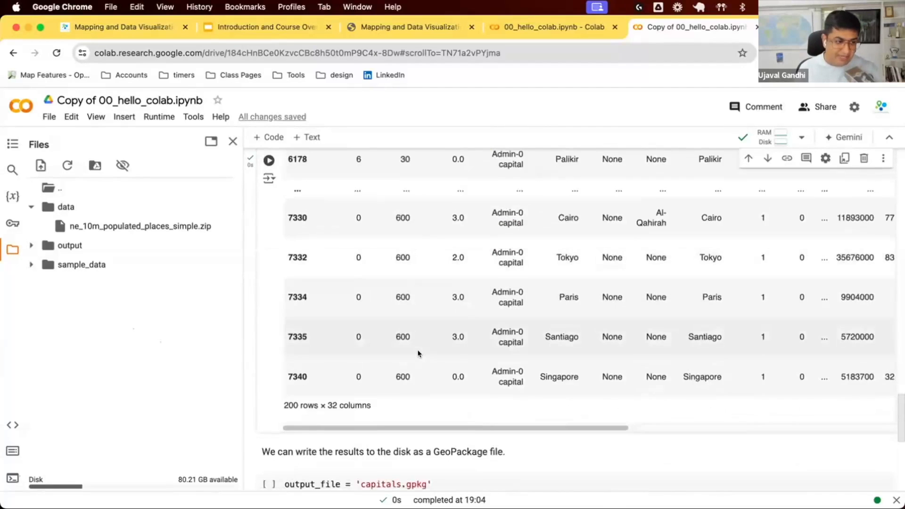
scroll(down, 3)
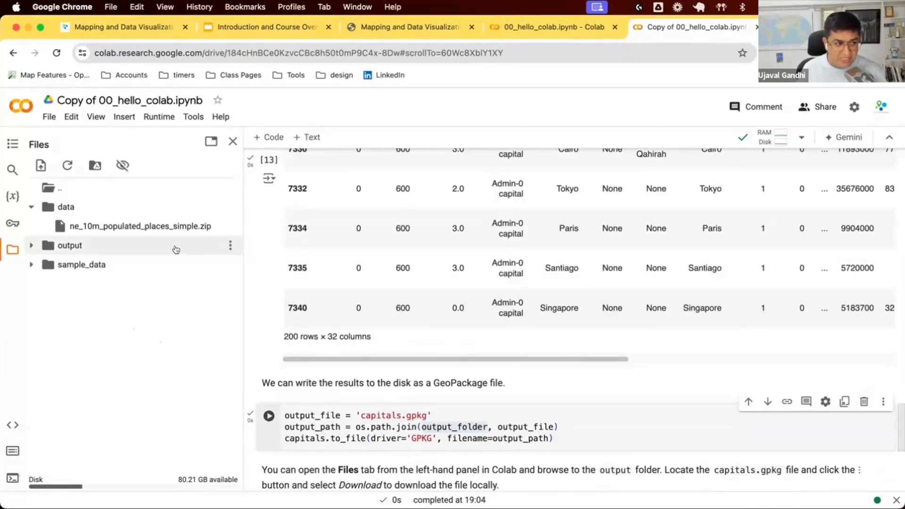
- Expand the output folder and download capitals.gpkg via its ⋮ actions
click(31, 245)
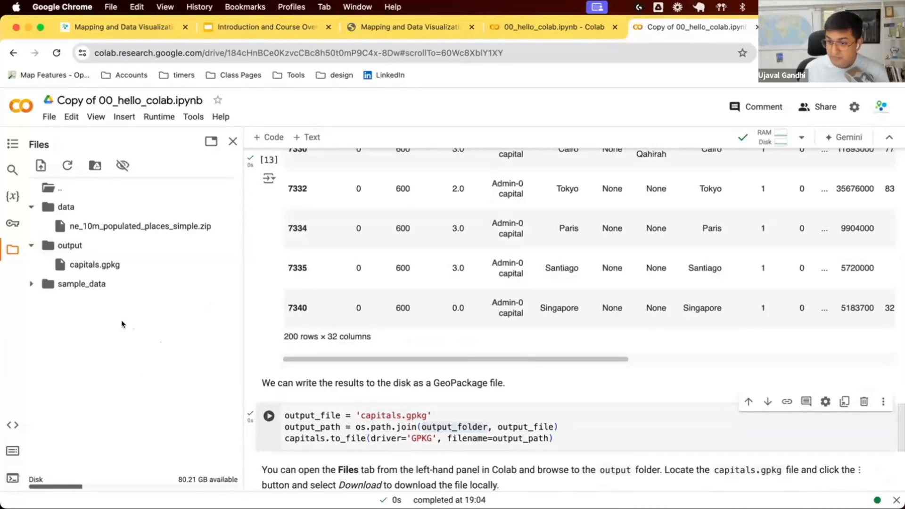
mouse_move(124, 262)
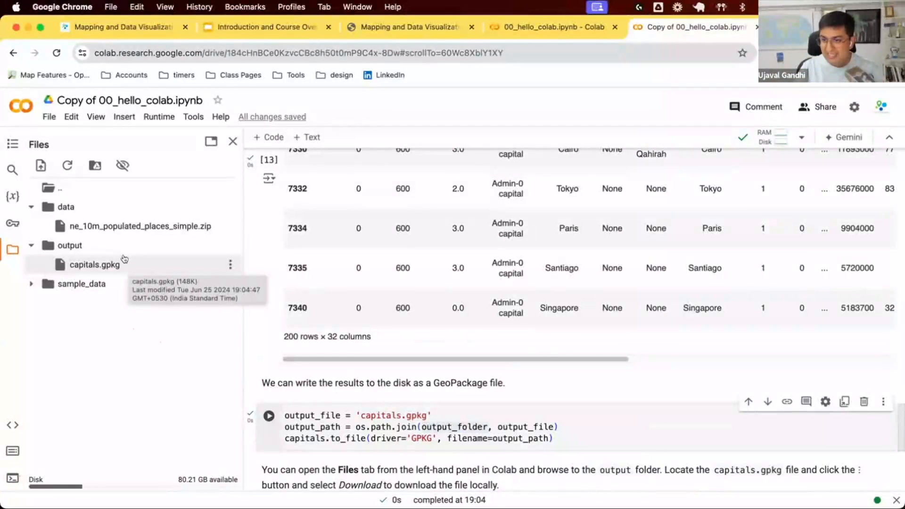
mouse_move(325, 372)
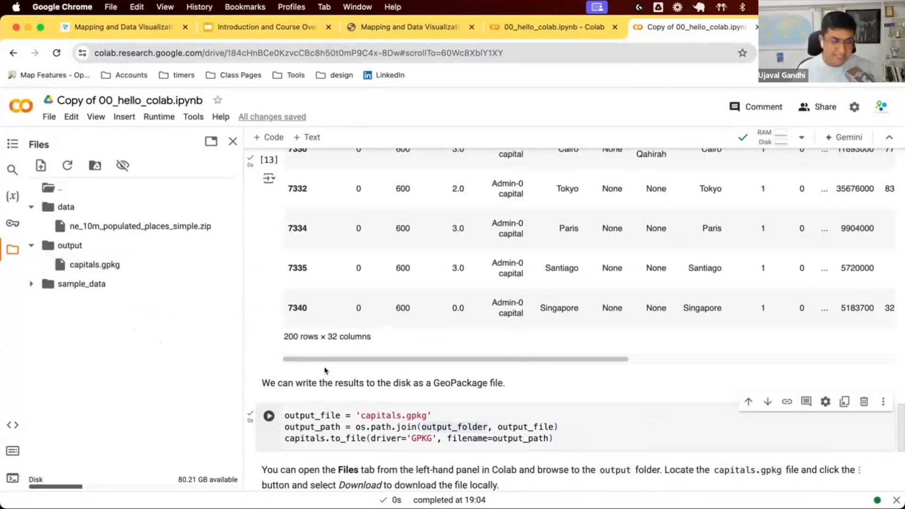
mouse_move(383, 403)
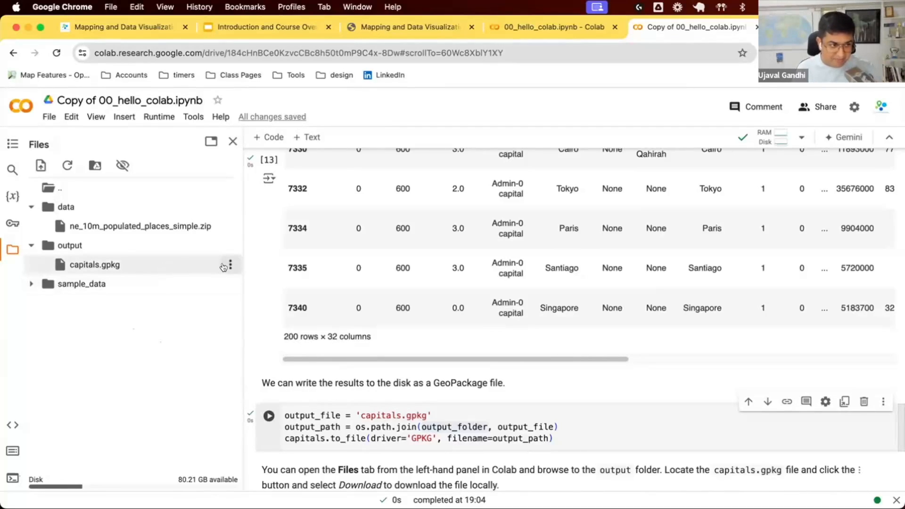
click(230, 264)
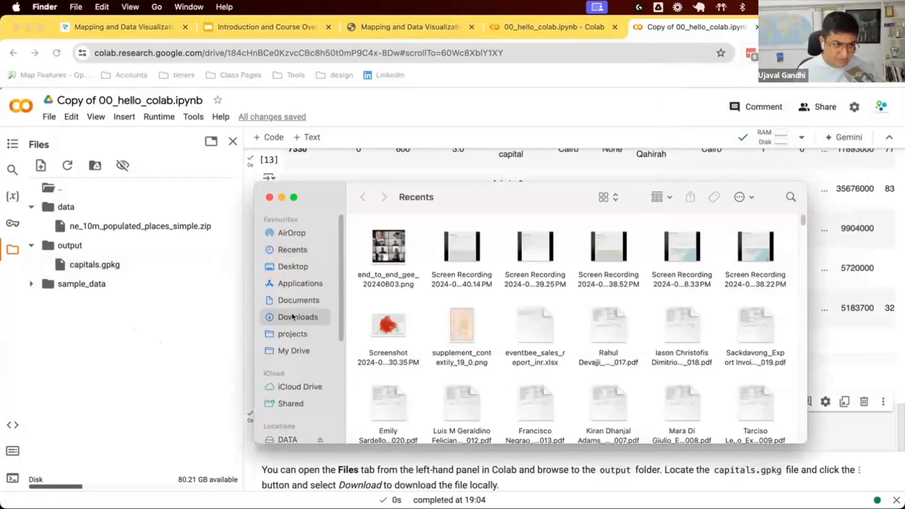
- Show capitals.gpkg in Finder's Downloads folder and launch QGIS-LTR from the Dock
click(296, 317)
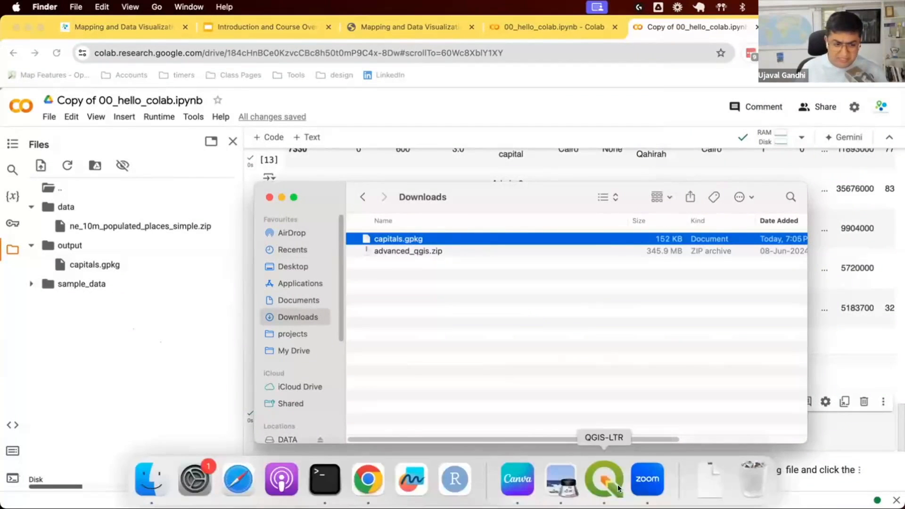
click(603, 478)
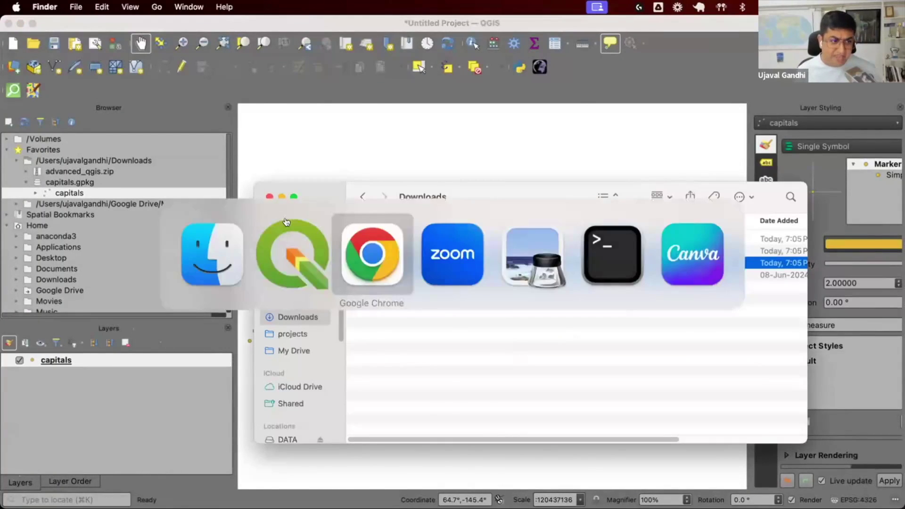
- Switch back to the Colab notebook in Chrome after loading the capitals layer
click(371, 255)
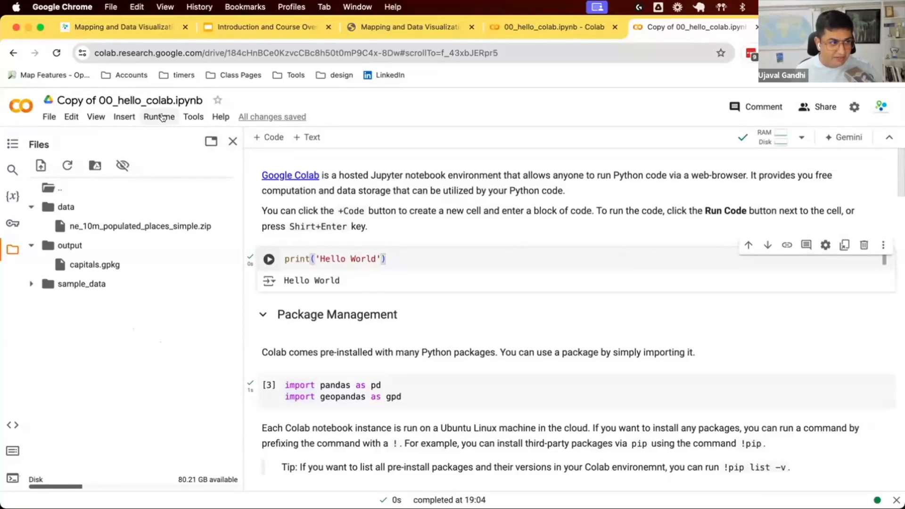
- Check the Runtime menu, then show the File menu's notebook save and download actions
click(158, 117)
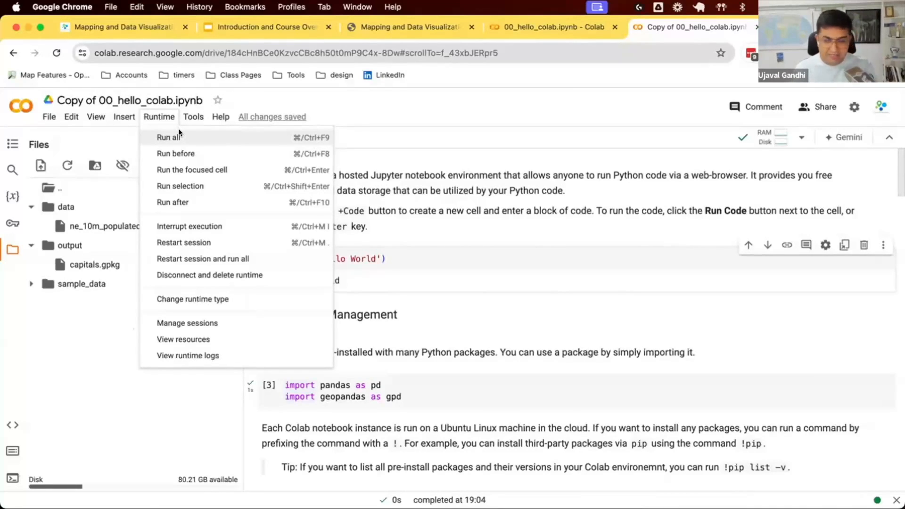
mouse_move(477, 240)
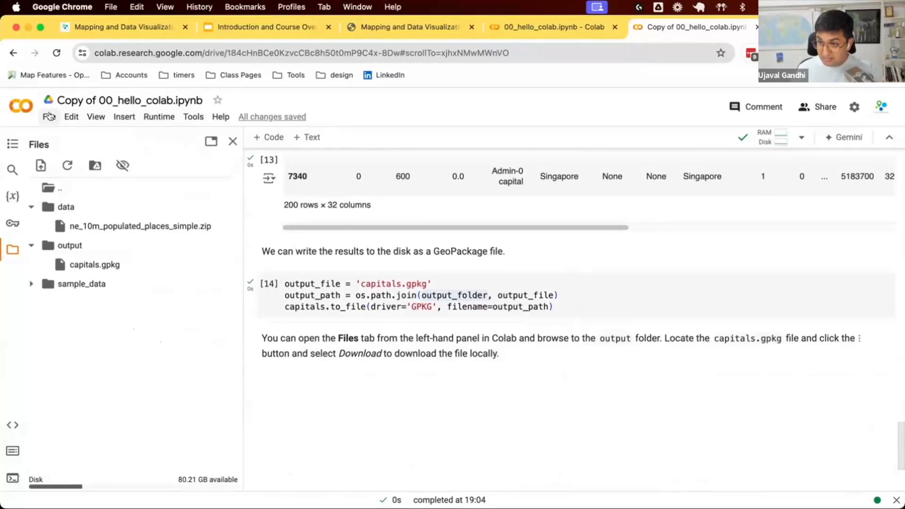
click(49, 117)
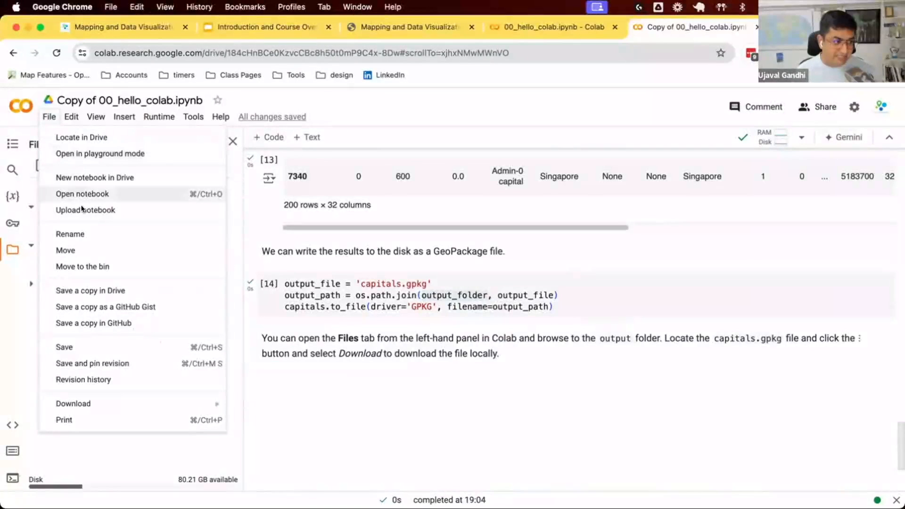